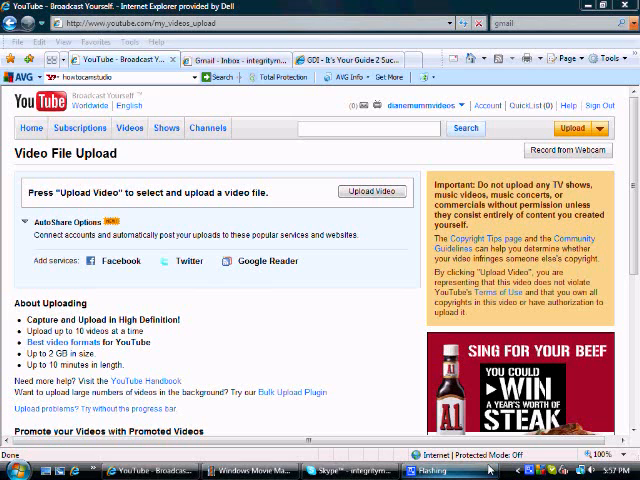
- Choose camstudiodemo.wmv from the Videos folder as the file to upload
click(600, 128)
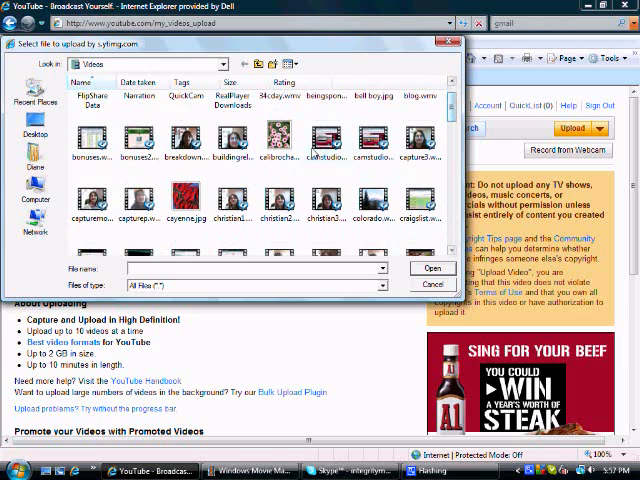
click(372, 140)
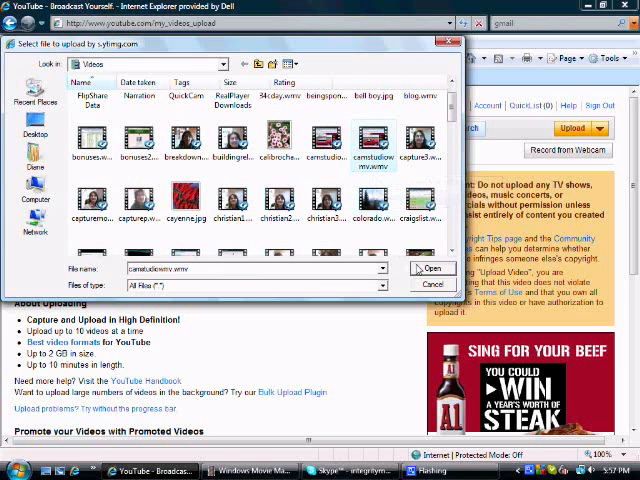
click(432, 284)
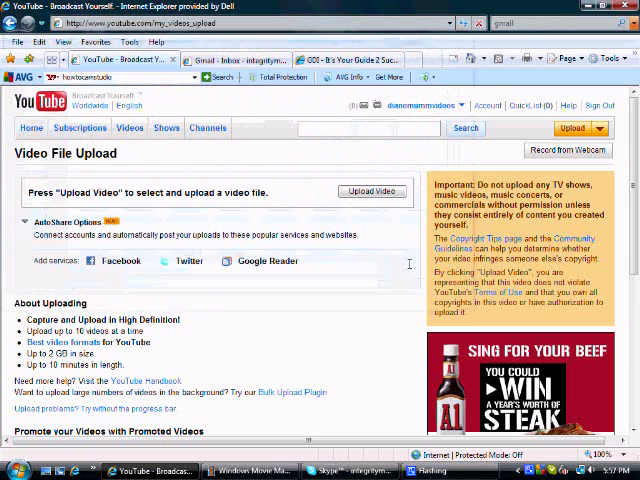
- Replace the default title with 'Converting Camstudio Recording Using the Windows Movie Maker: Step 2'
click(372, 192)
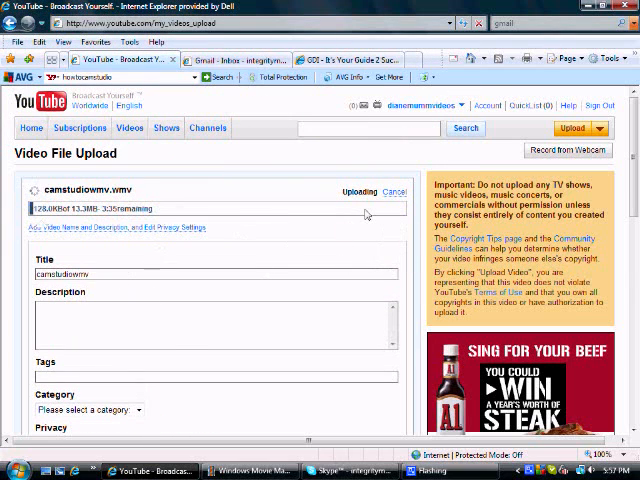
scroll(down, 3)
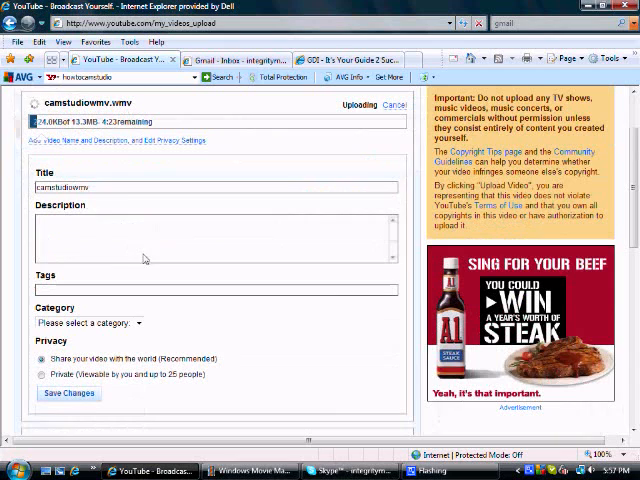
click(216, 188)
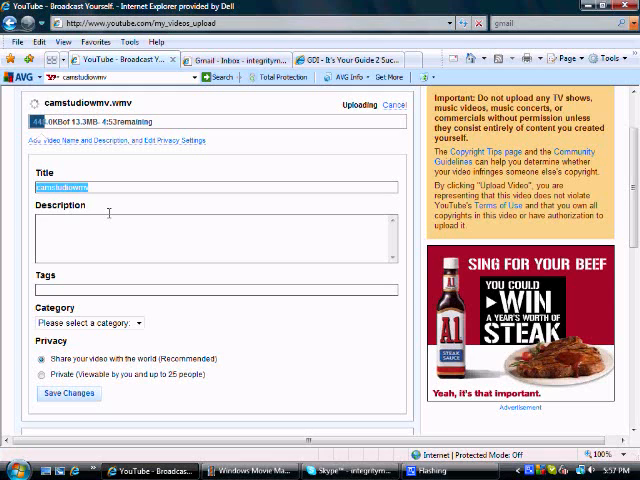
text(Cow)
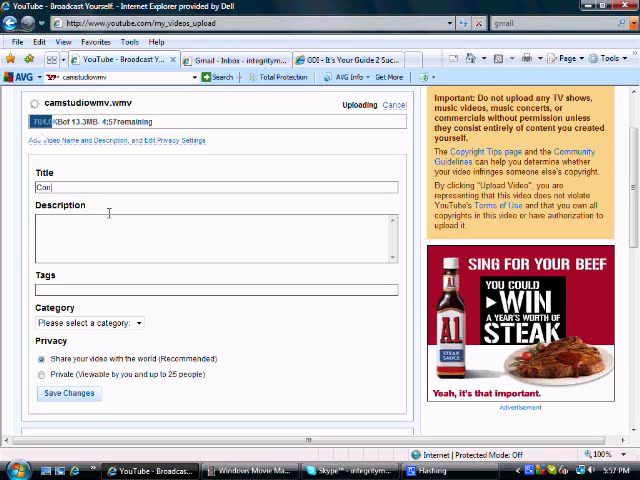
text(Converting)
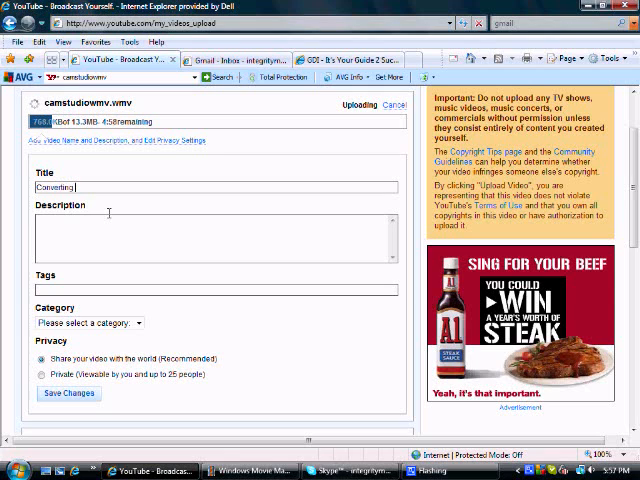
text(Camstudio i)
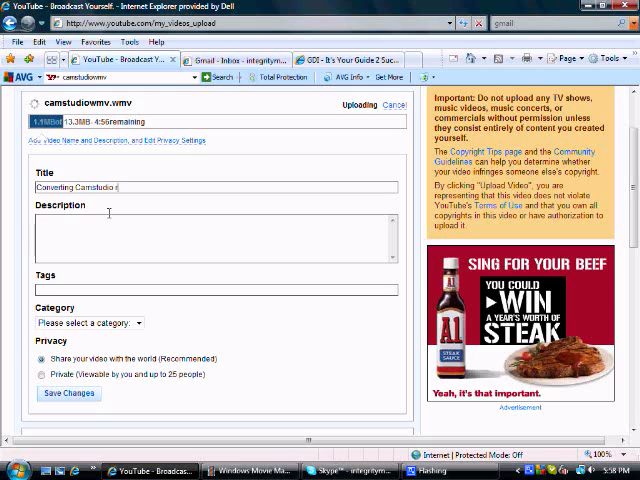
text(recording)
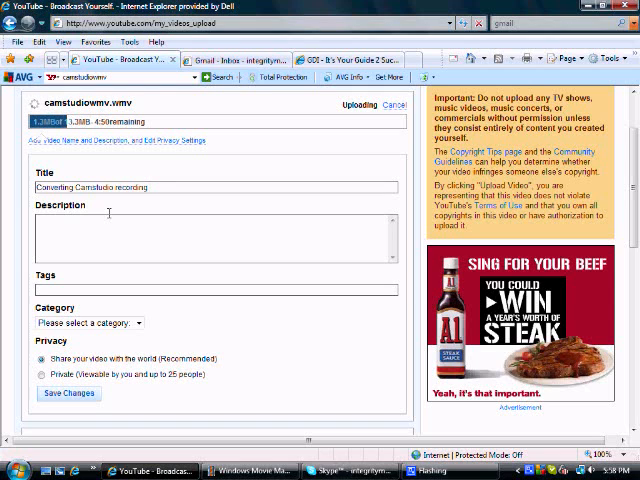
text(Using)
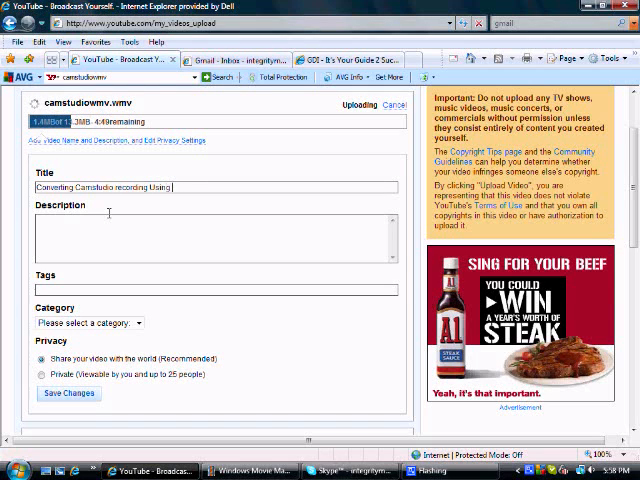
text(the Windows Movie)
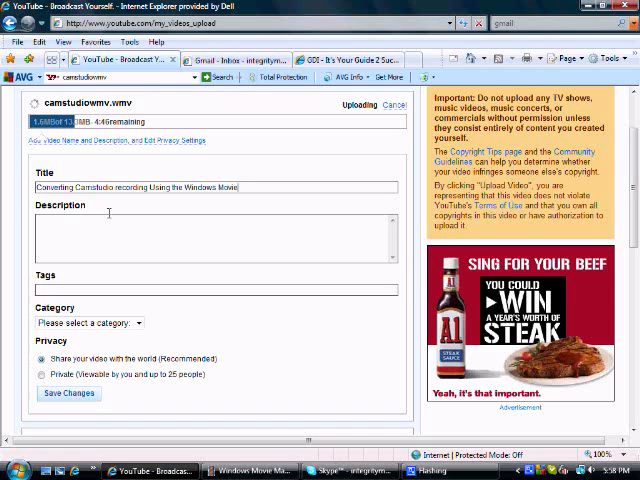
text(Maker)
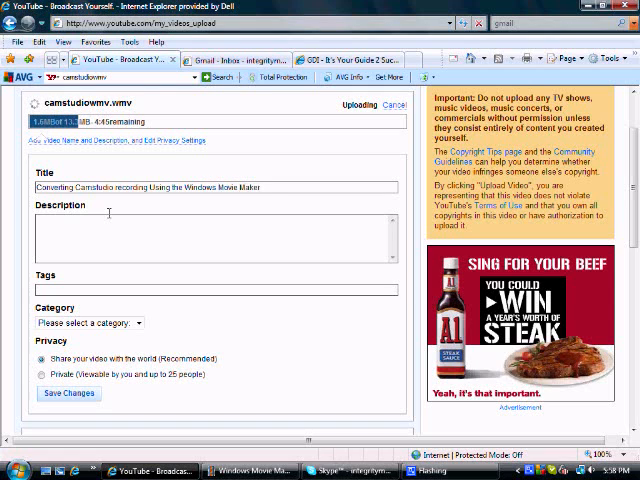
text(Step 2)
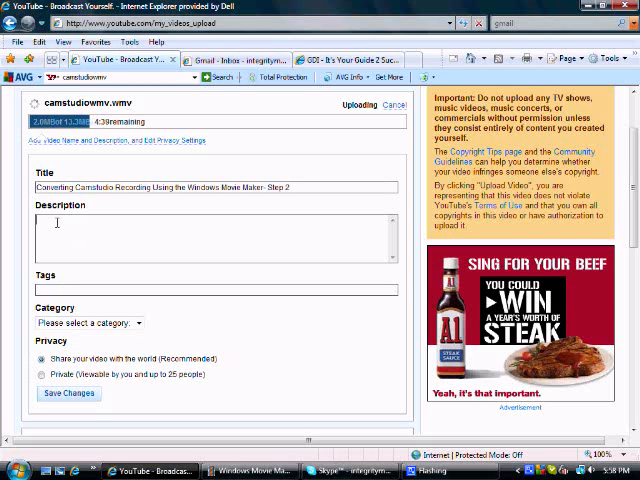
text(http)
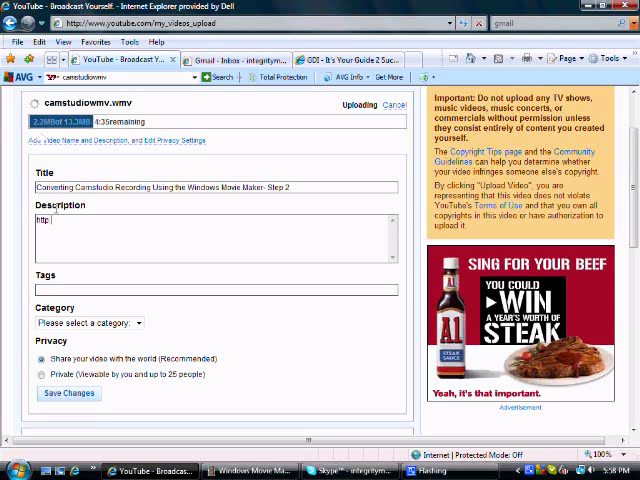
text(://IntegrityMar)
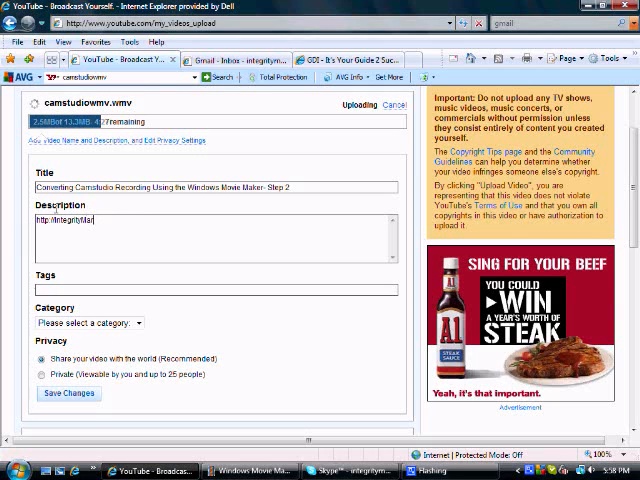
text(keting)
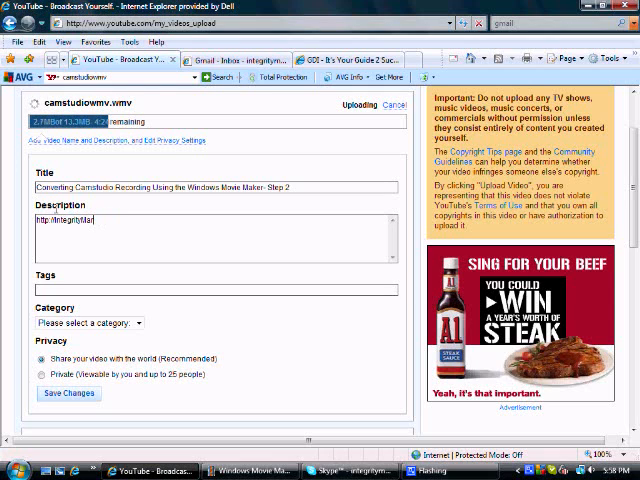
key(BackSpace)
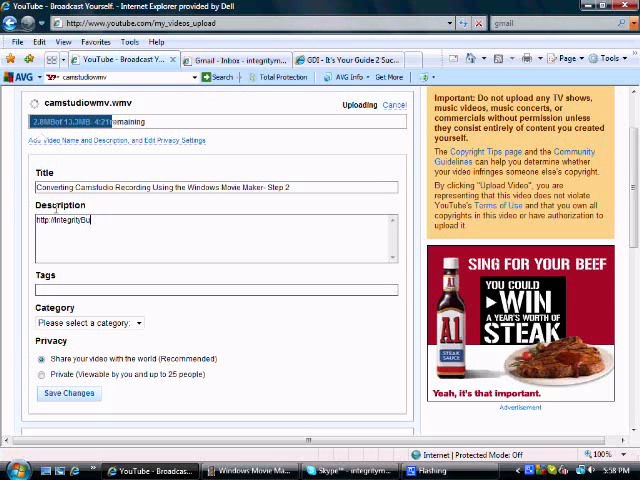
text(BuildSuccess)
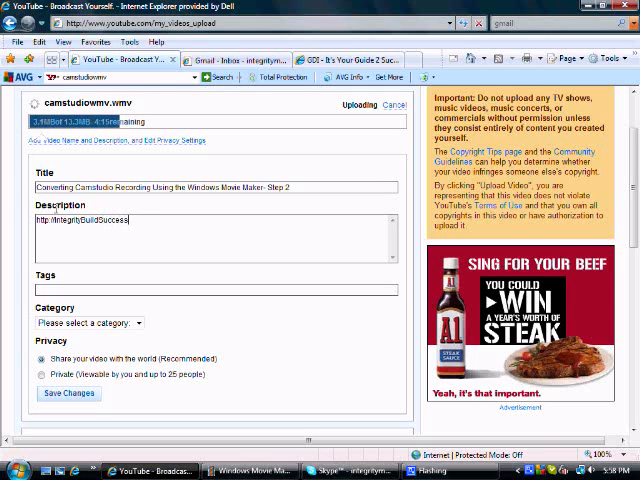
text(.com)
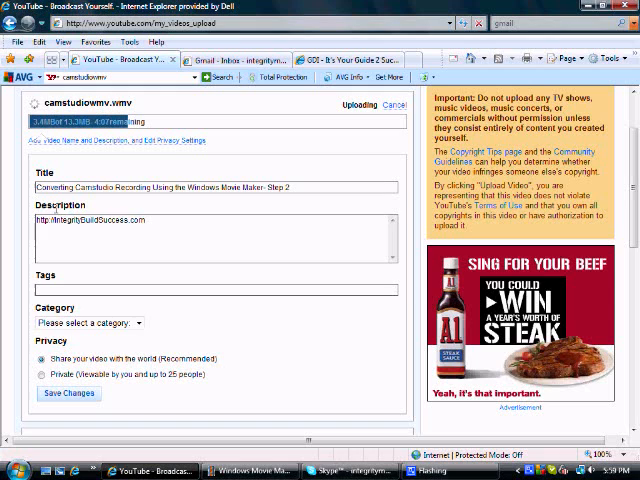
click(216, 288)
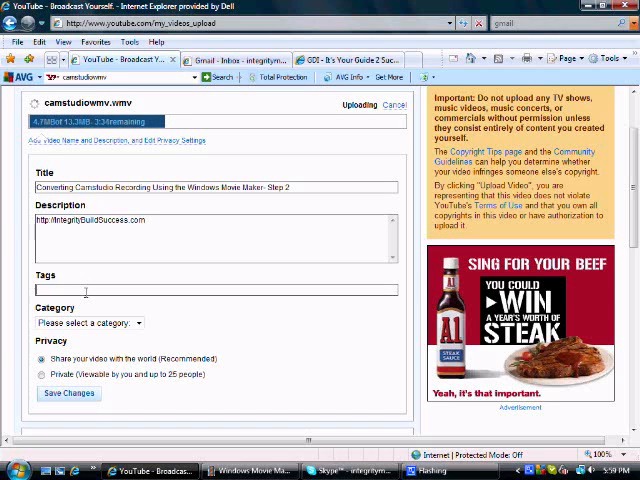
- Set the video category to Howto & Style
click(90, 322)
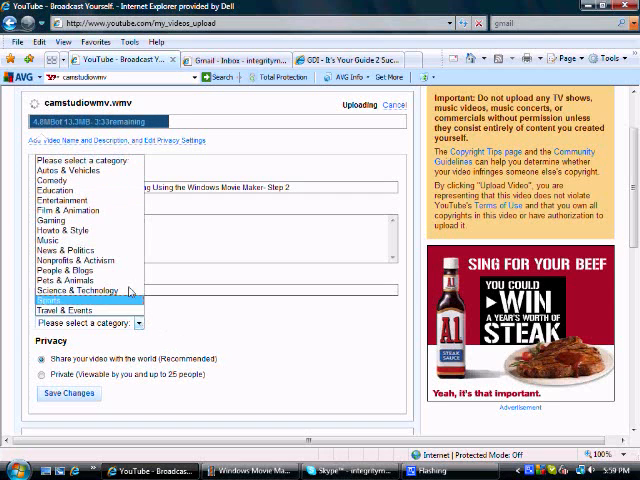
mouse_move(68, 240)
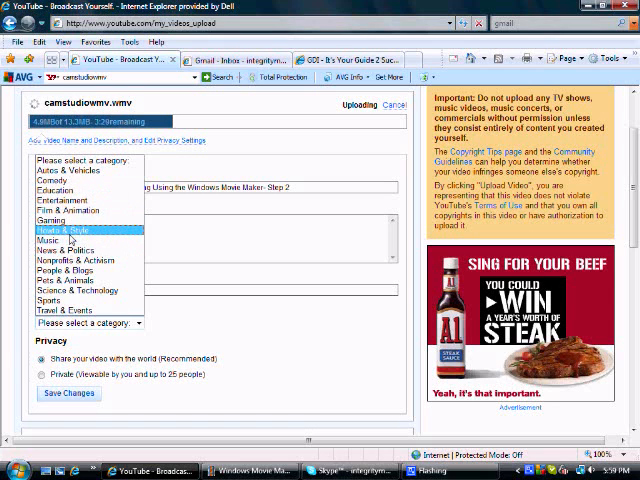
click(82, 232)
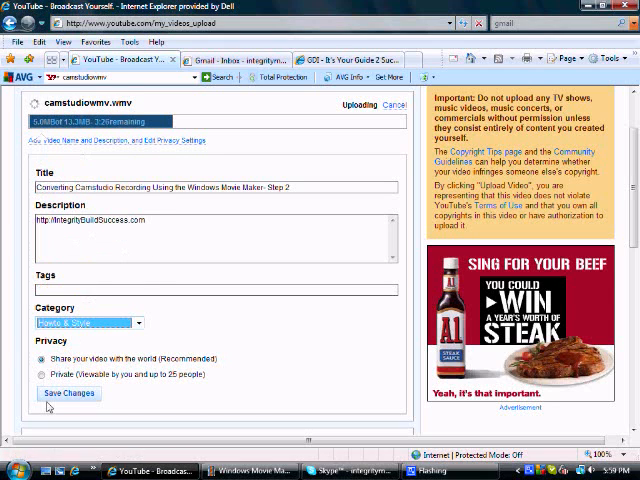
click(68, 392)
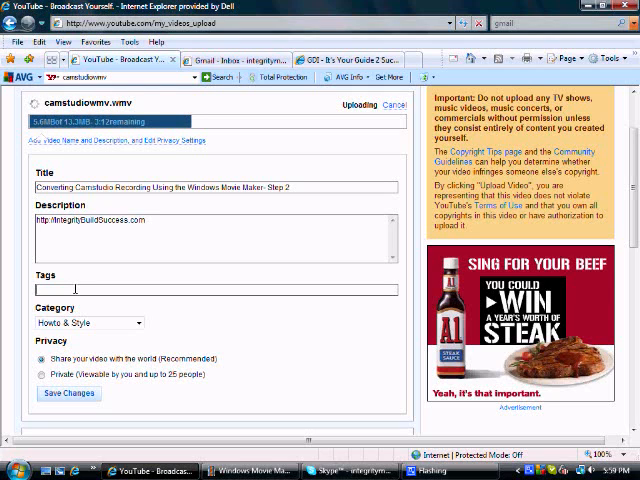
- Tag the video camstudio, screen recorder, converting, using windows movie maker
text(camstudio,)
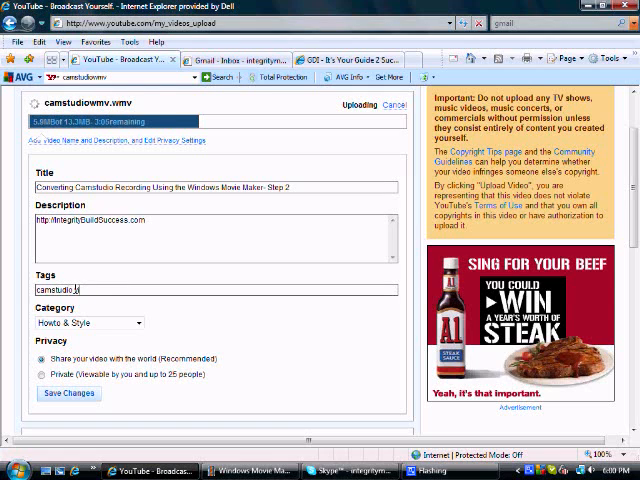
text(screen recorder)
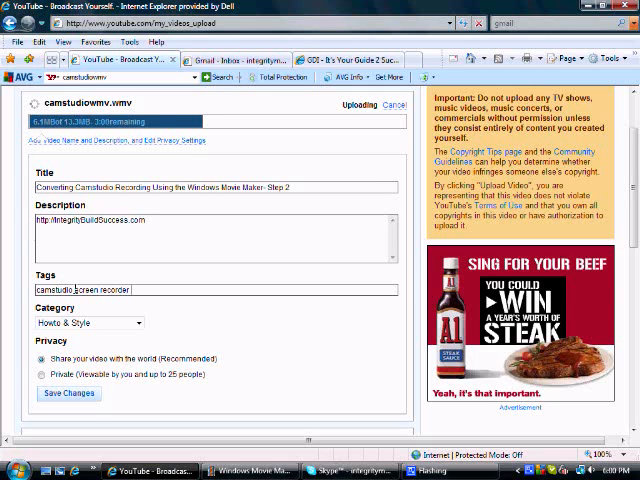
text(converting)
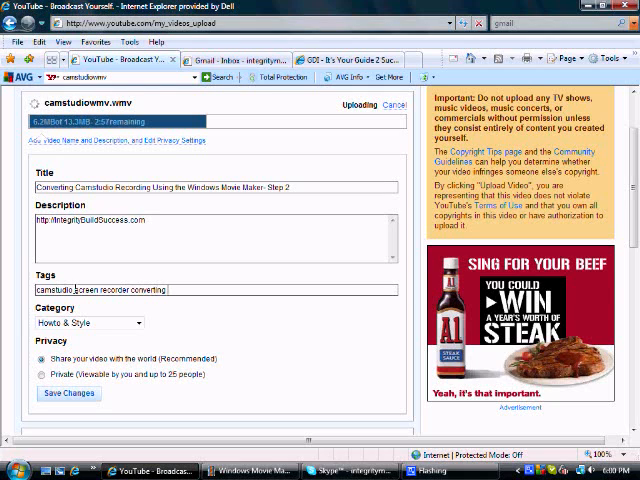
text(using windo)
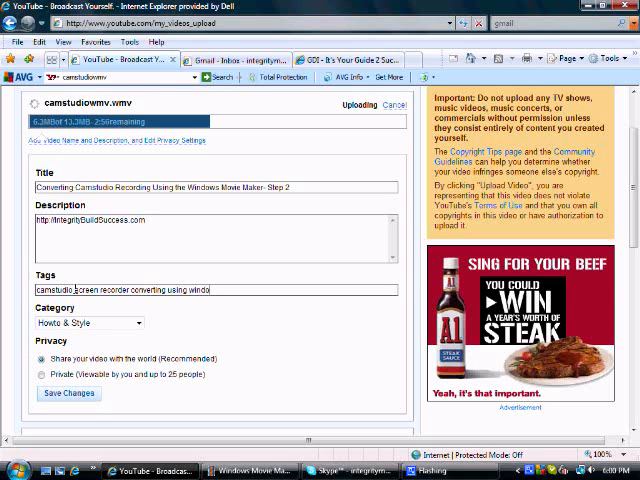
text(windows movie maker)
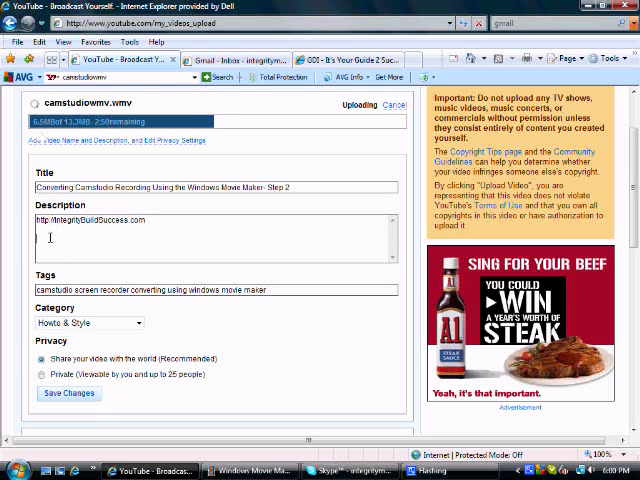
- Add a greeting from Drake Mumm introducing today's lesson on converting Camstudio recordings using Windows Movie Maker
text(Drake)
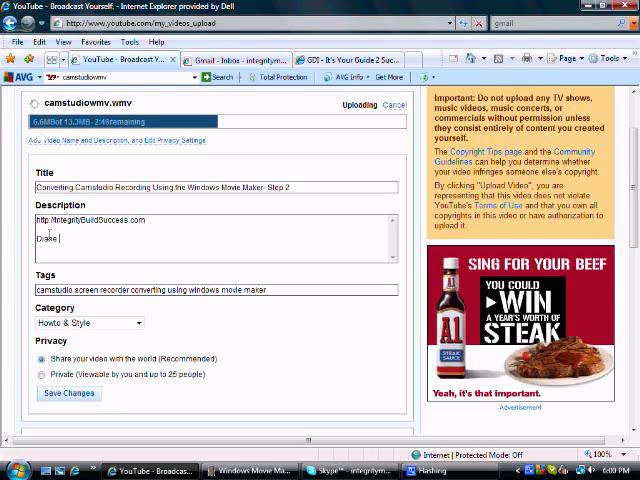
text(Mumm here, Todays I)
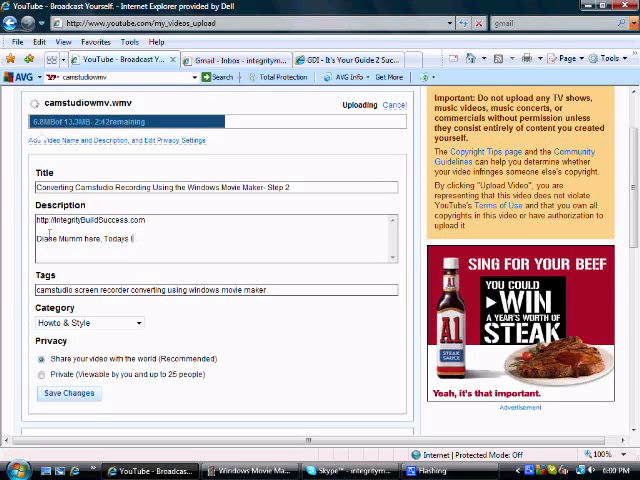
text(lesson is showing you how to convert)
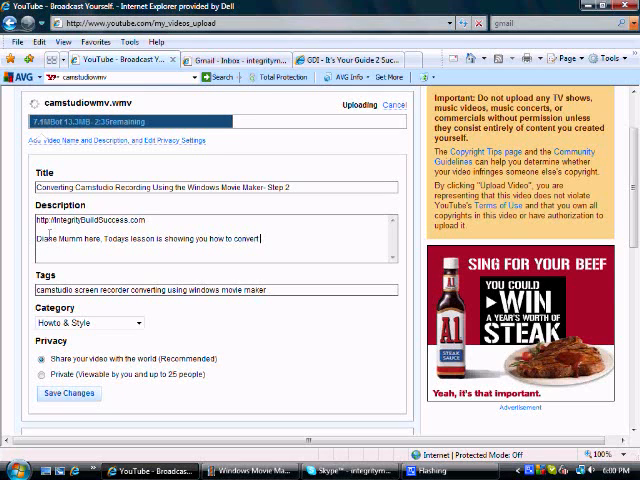
text(your camstu)
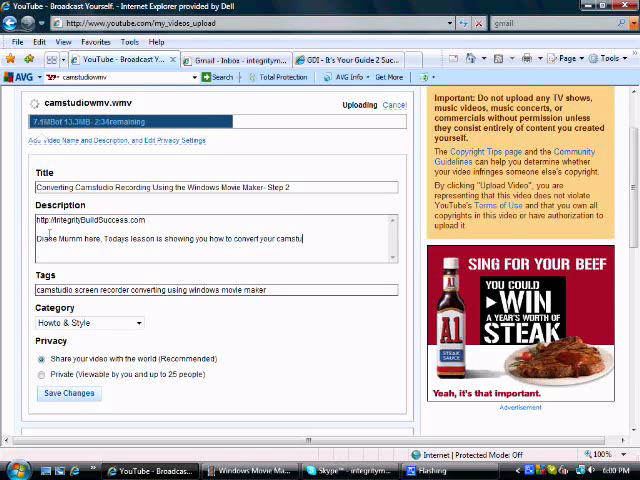
text(ra)
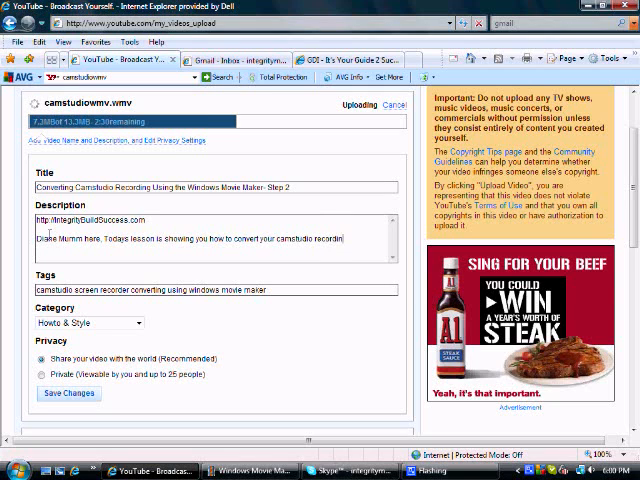
text(gs using the w)
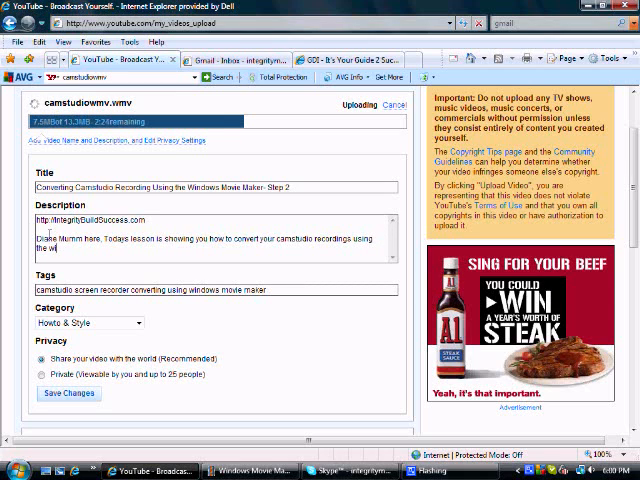
text(indows m)
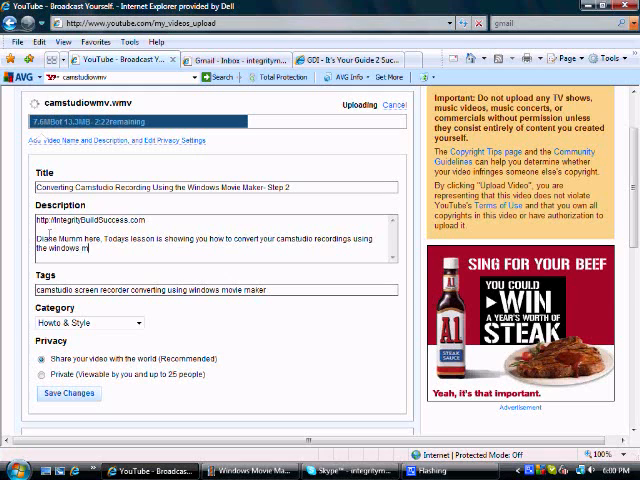